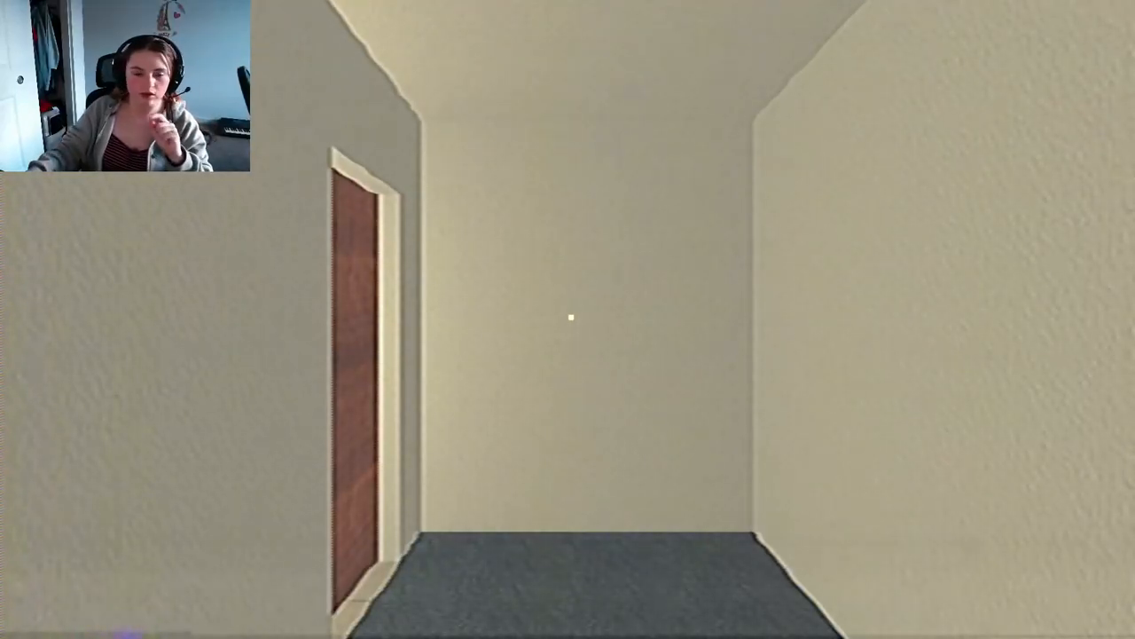
pyautogui.press('w')
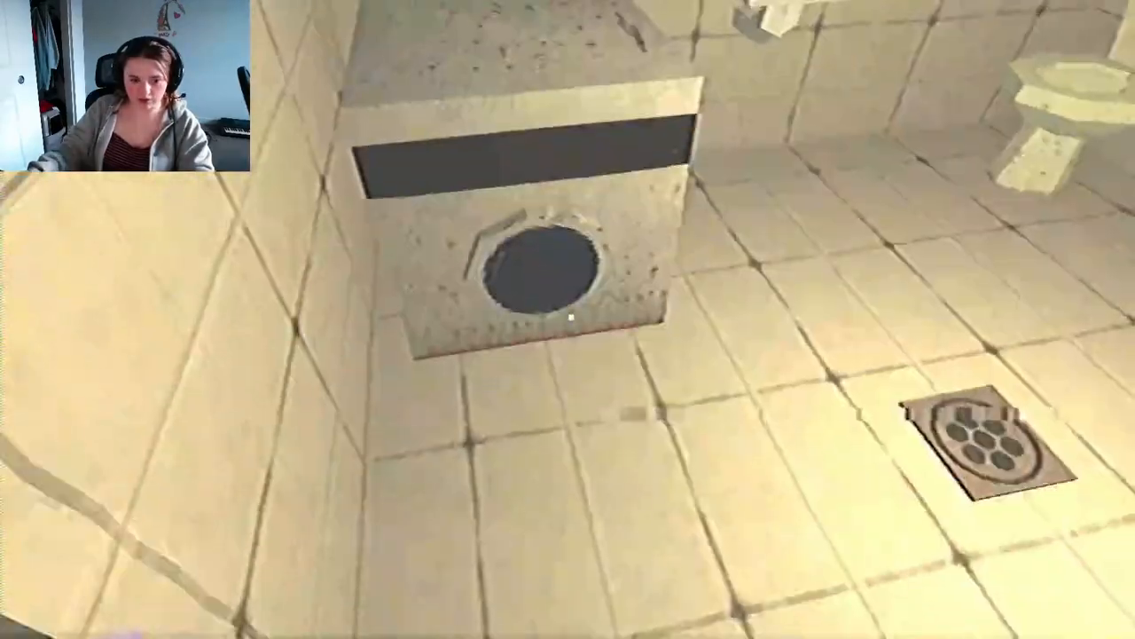
pyautogui.moveTo(568, 320)
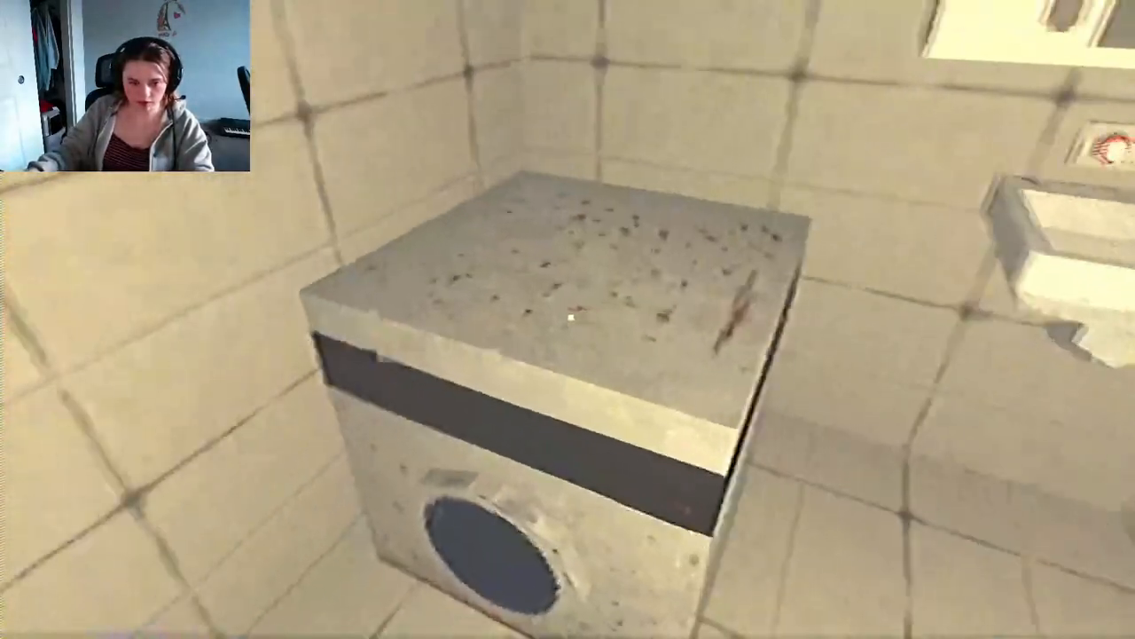
pyautogui.moveTo(567, 319)
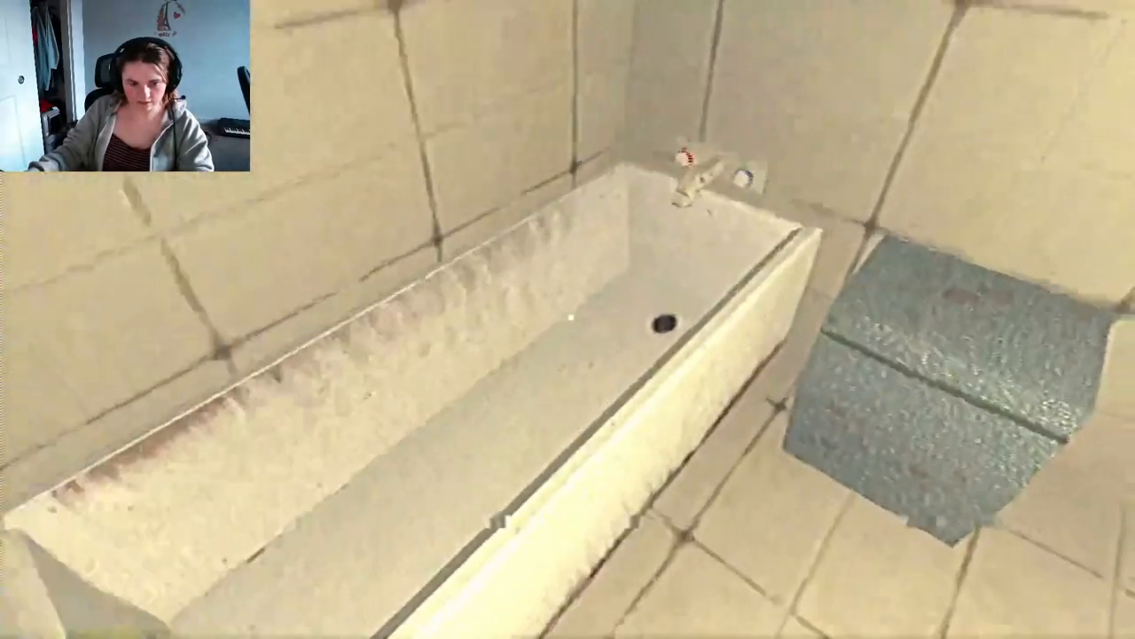
pyautogui.moveTo(567, 320)
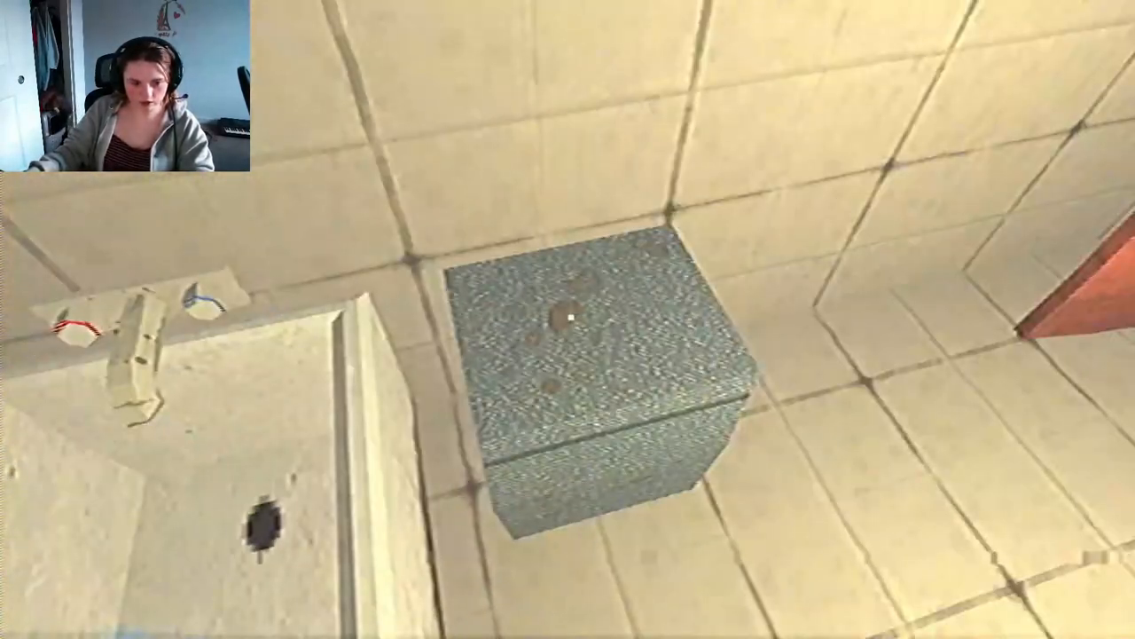
pyautogui.moveTo(568, 319)
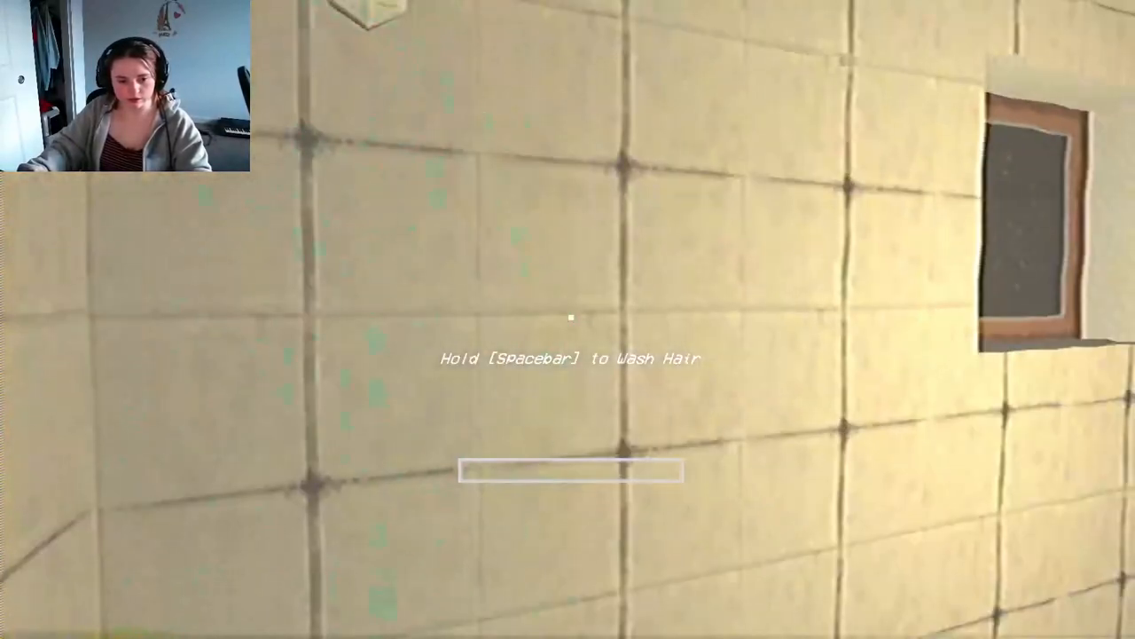
pyautogui.press('space')
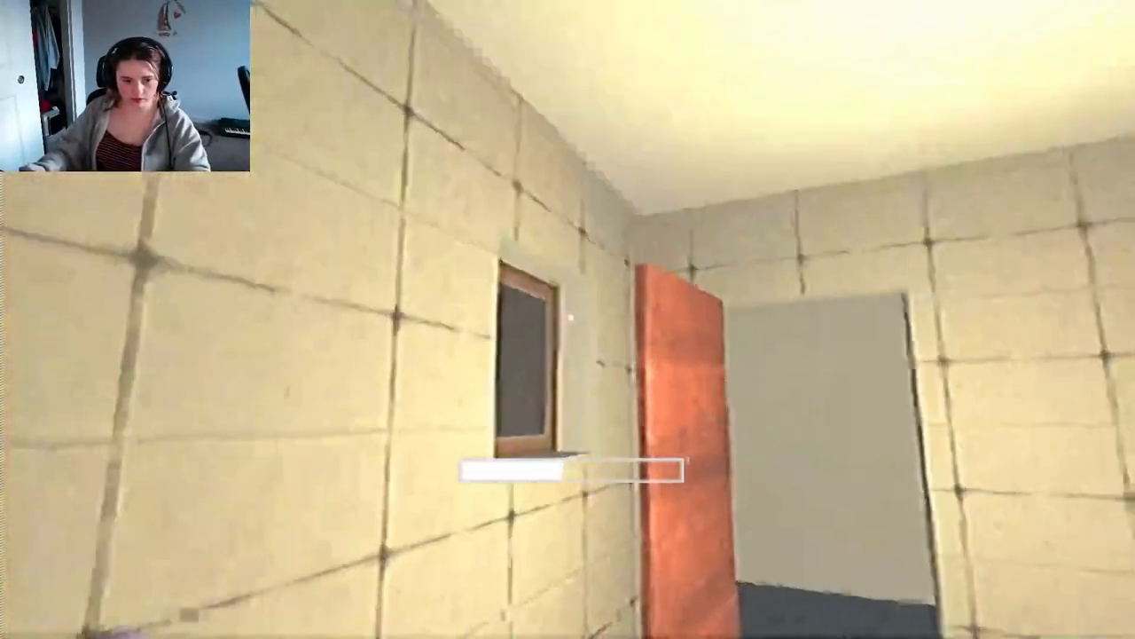
pyautogui.moveTo(568, 320)
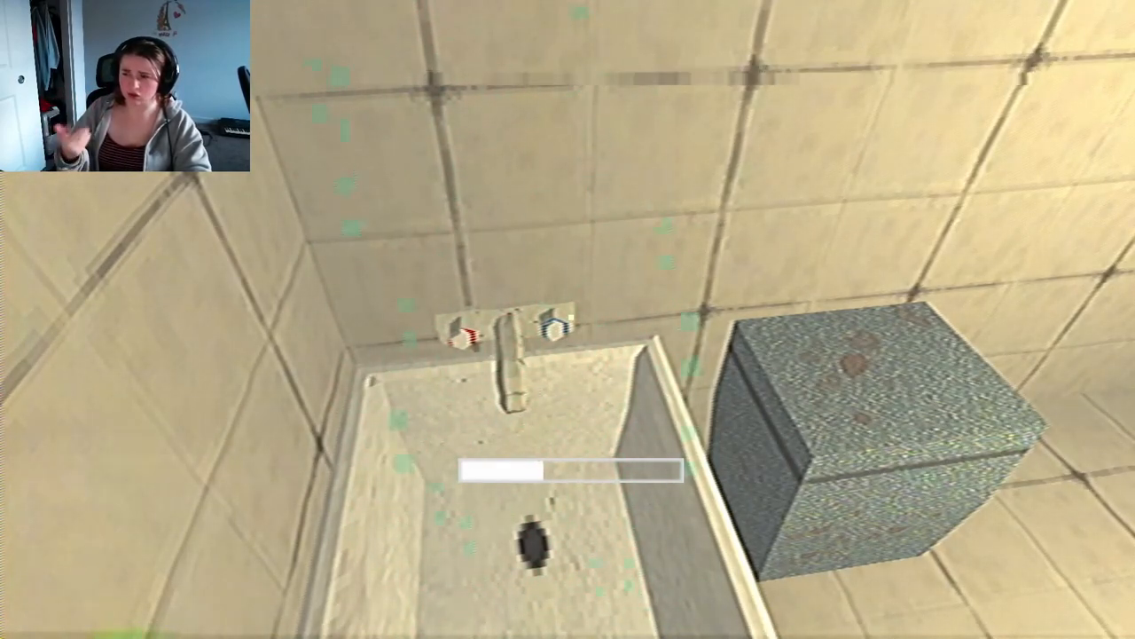
pyautogui.moveTo(568, 319)
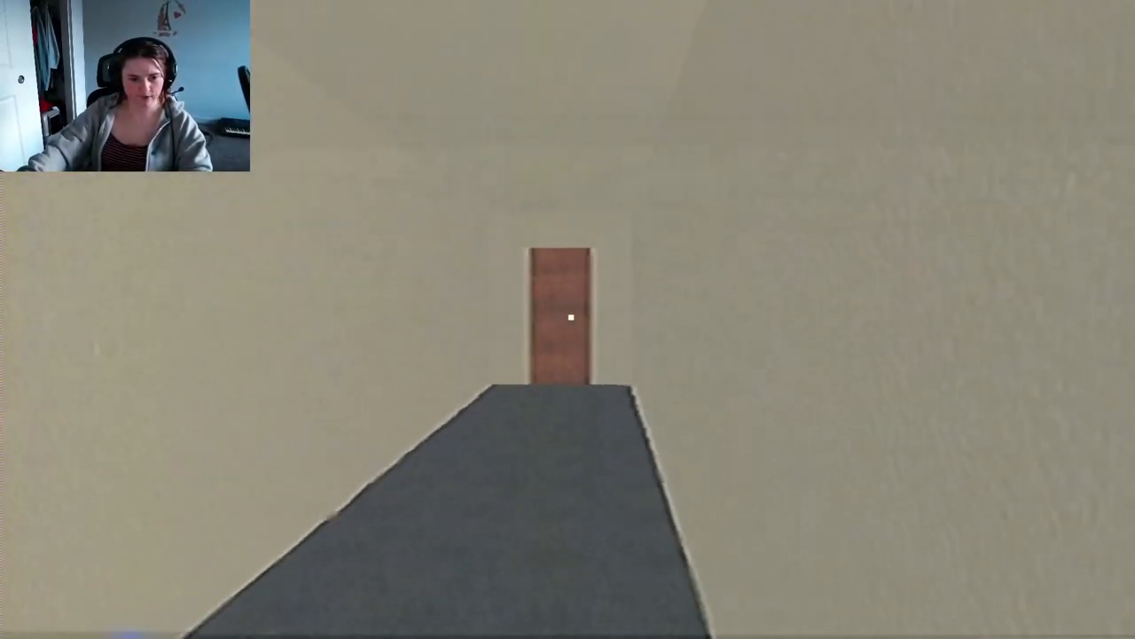
pyautogui.press('w')
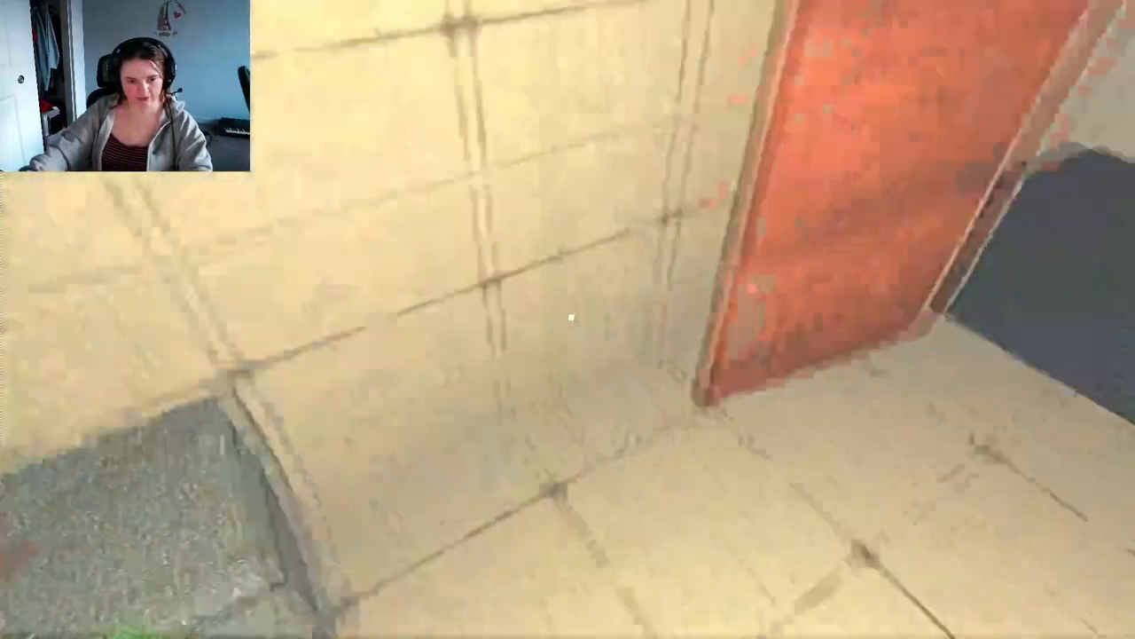
pyautogui.moveTo(567, 319)
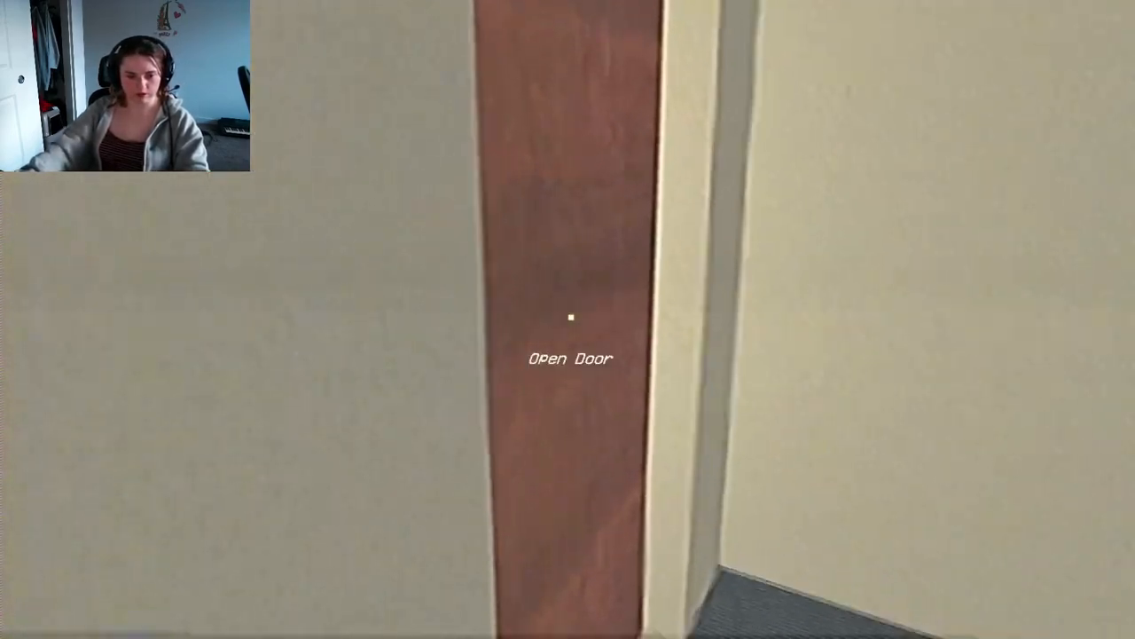
pyautogui.click(571, 317)
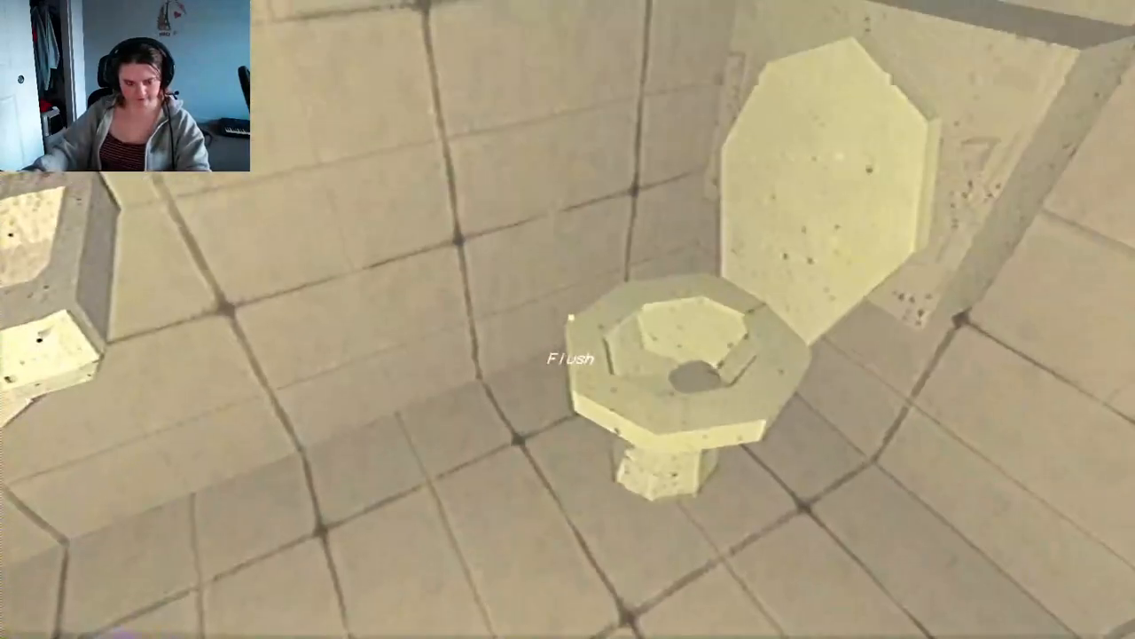
pyautogui.moveTo(568, 319)
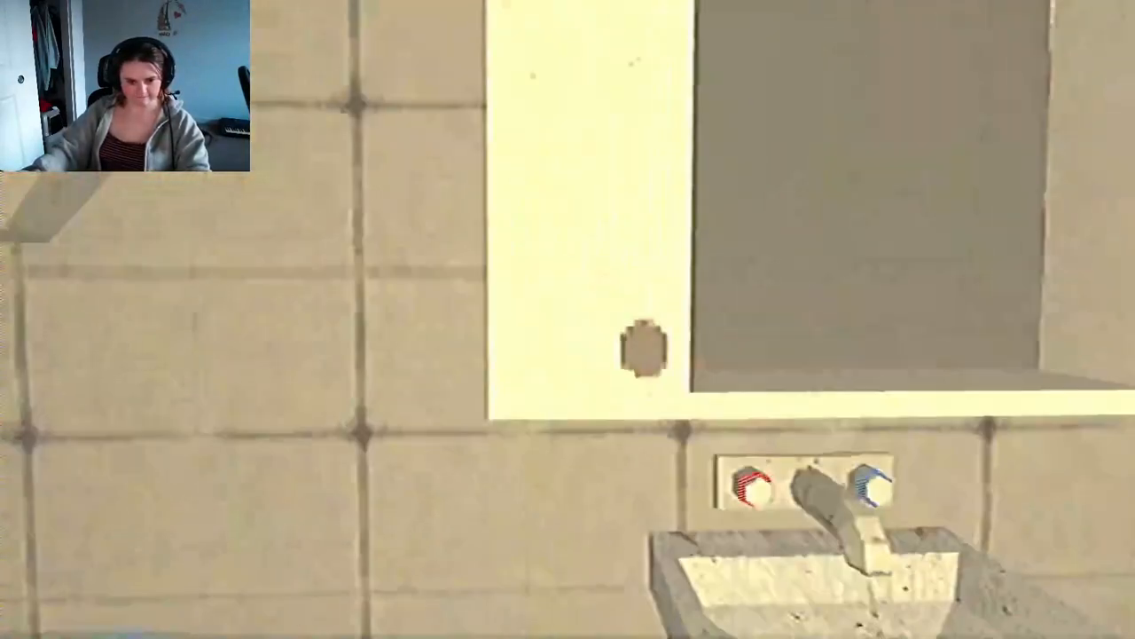
pyautogui.moveTo(568, 319)
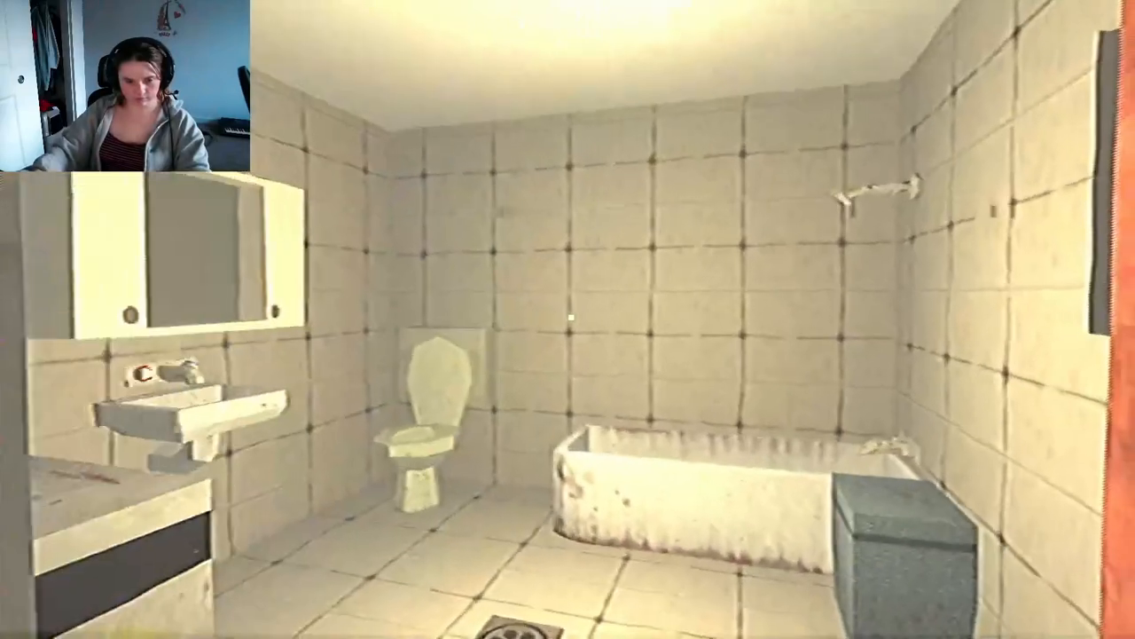
pyautogui.moveTo(568, 319)
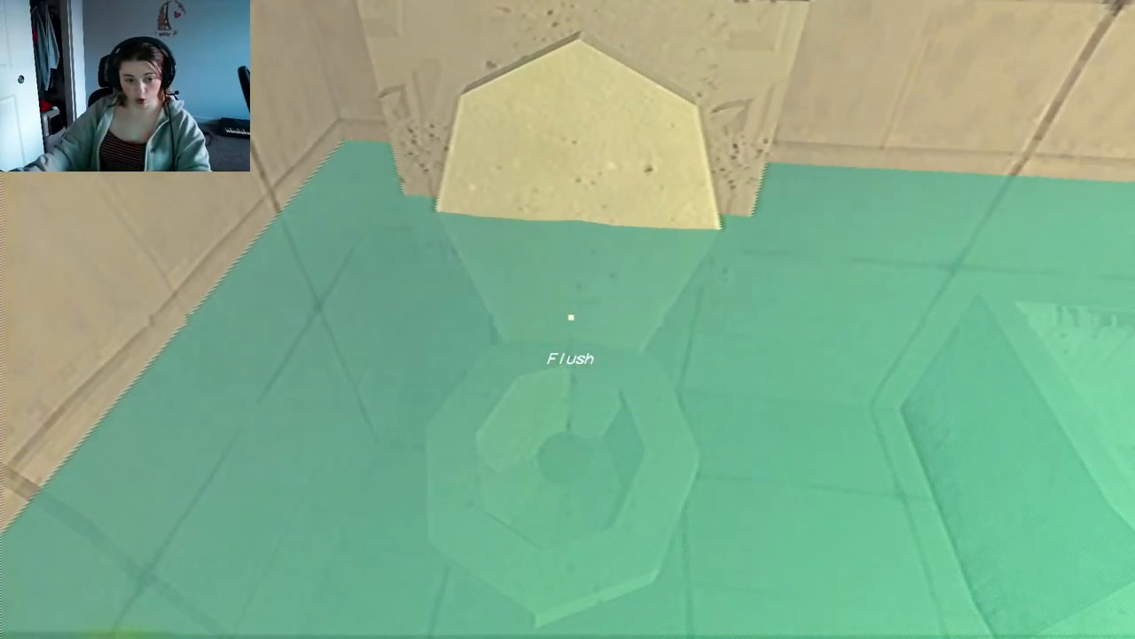
pyautogui.moveTo(571, 318)
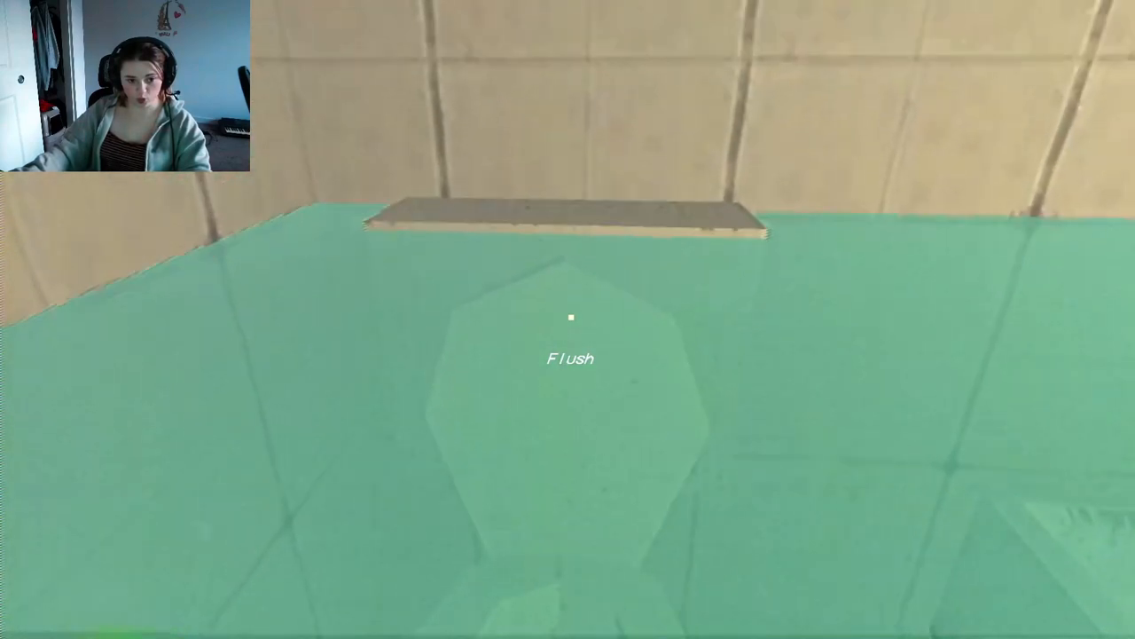